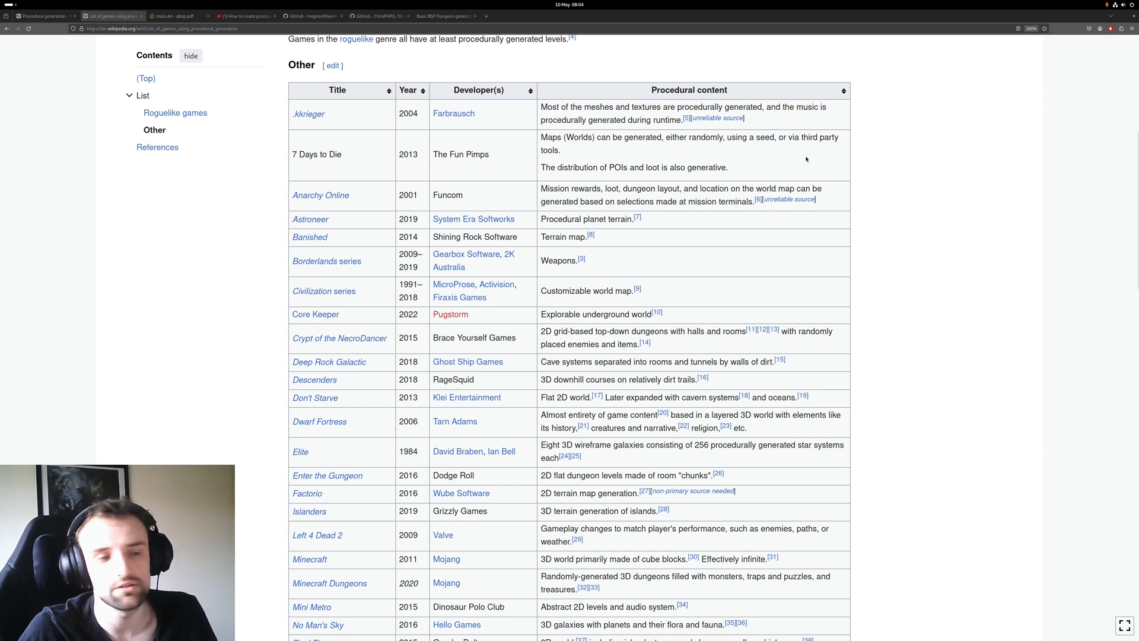
mouse_move(366, 259)
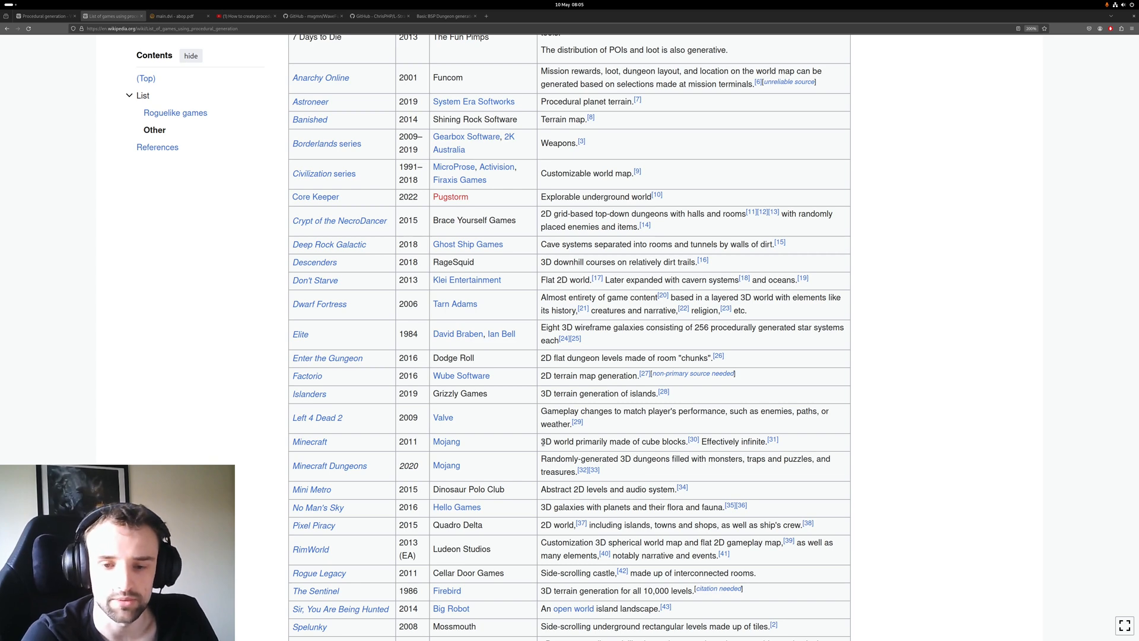
Scroll through the Other table of the list of games using procedural generation.
scroll(down, 3)
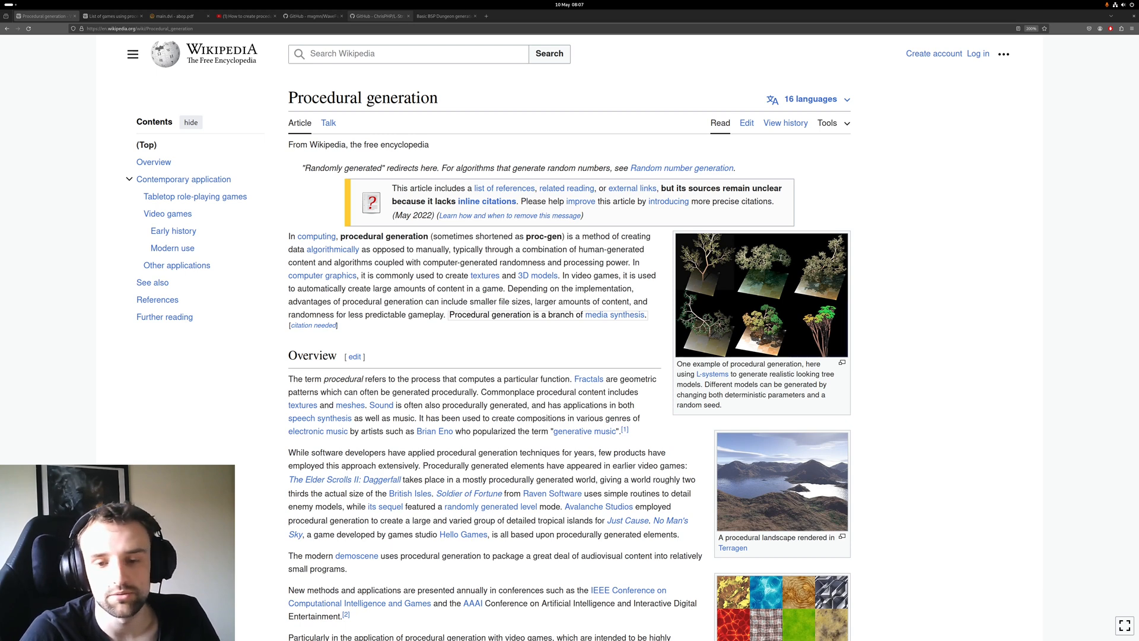
Bring up the L-Strawb-Py repository and scroll its README to the How to use lpy section.
click(378, 16)
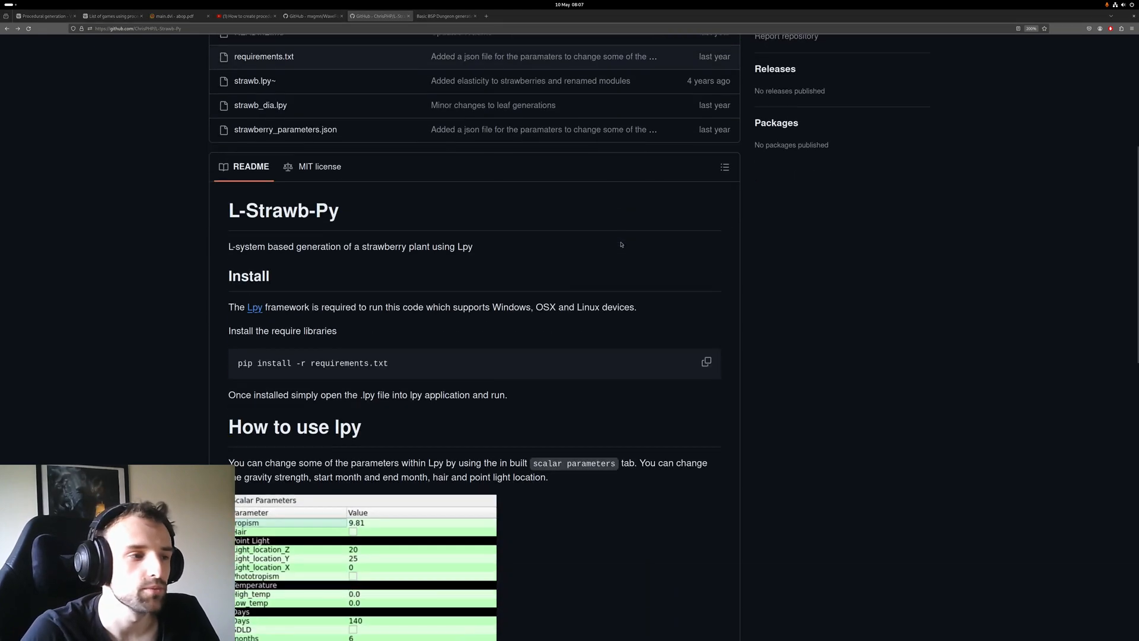
scroll(down, 3)
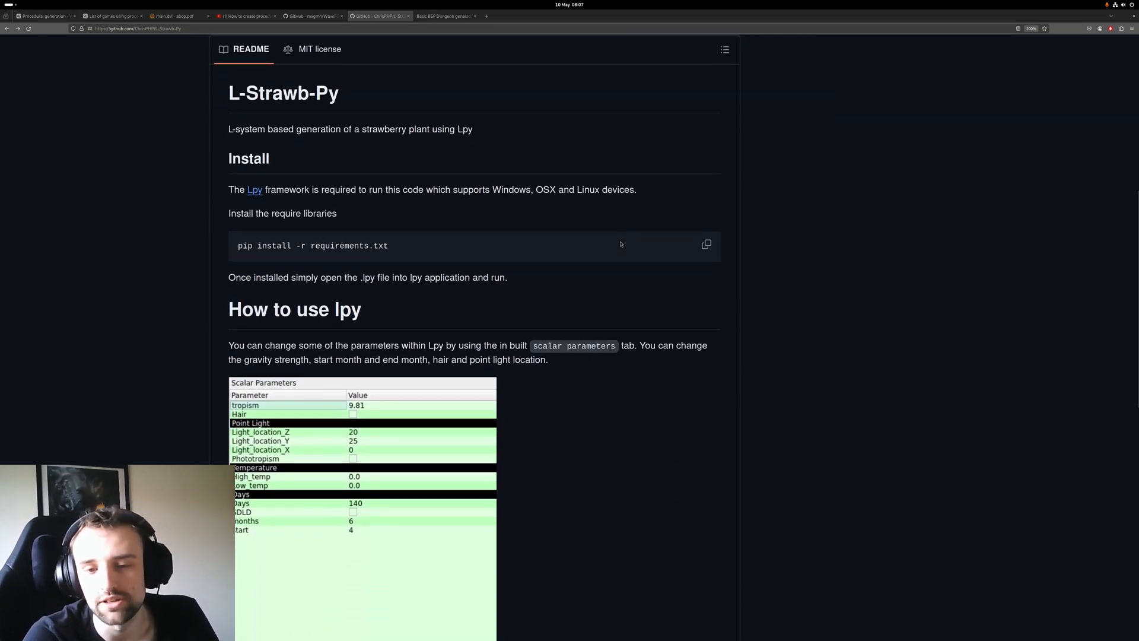
scroll(down, 3)
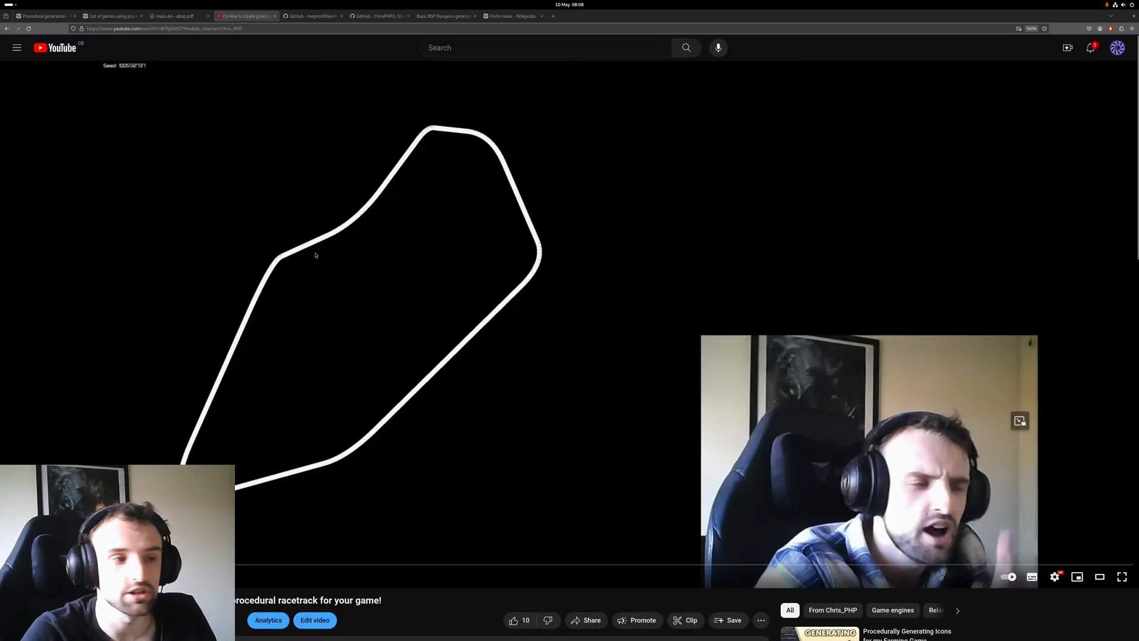
click(569, 324)
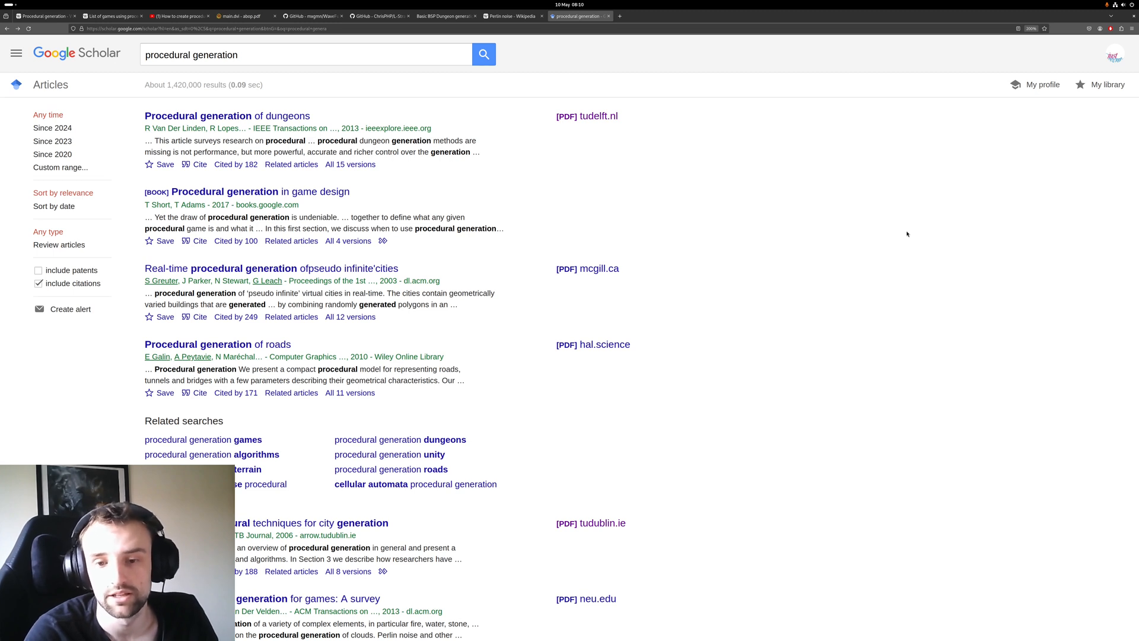
mouse_move(662, 182)
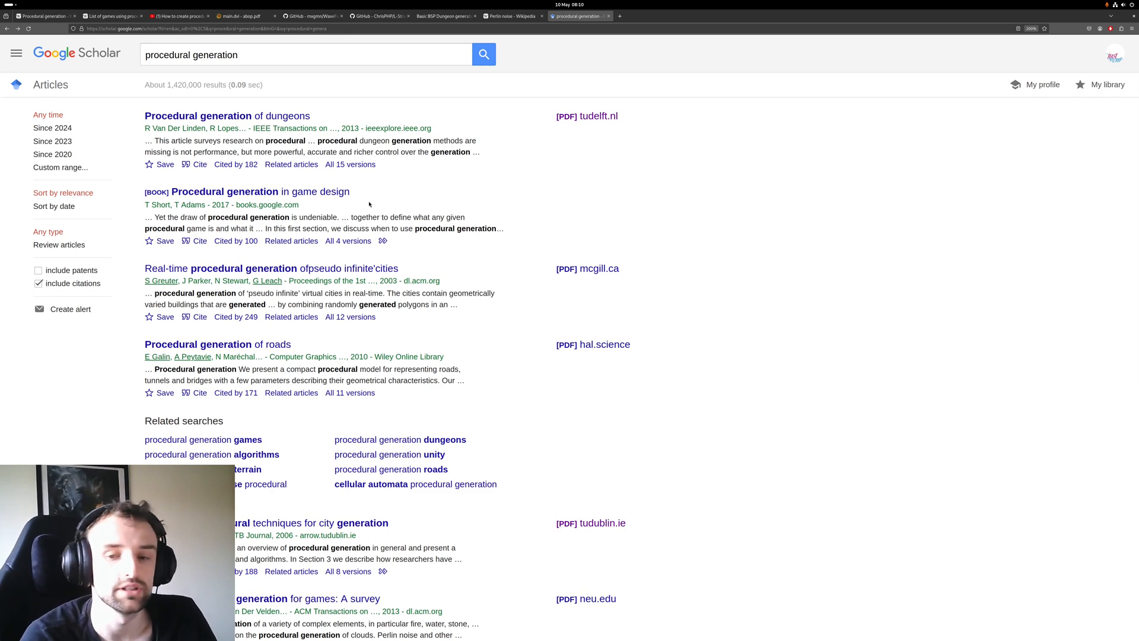
click(506, 16)
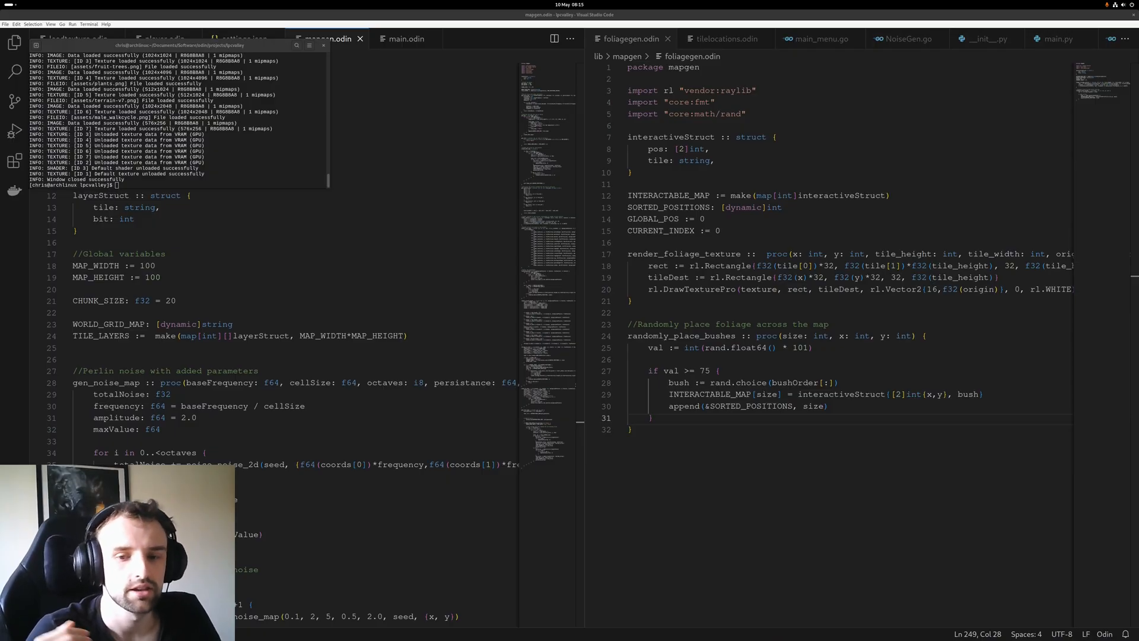
mouse_move(1065, 177)
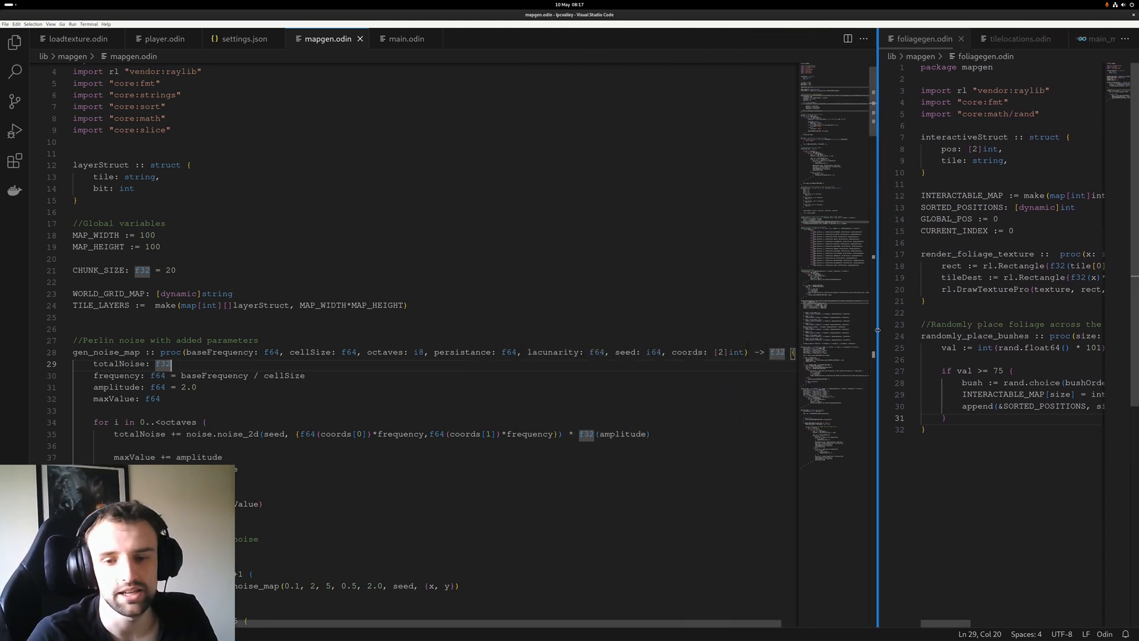
scroll(down, 3)
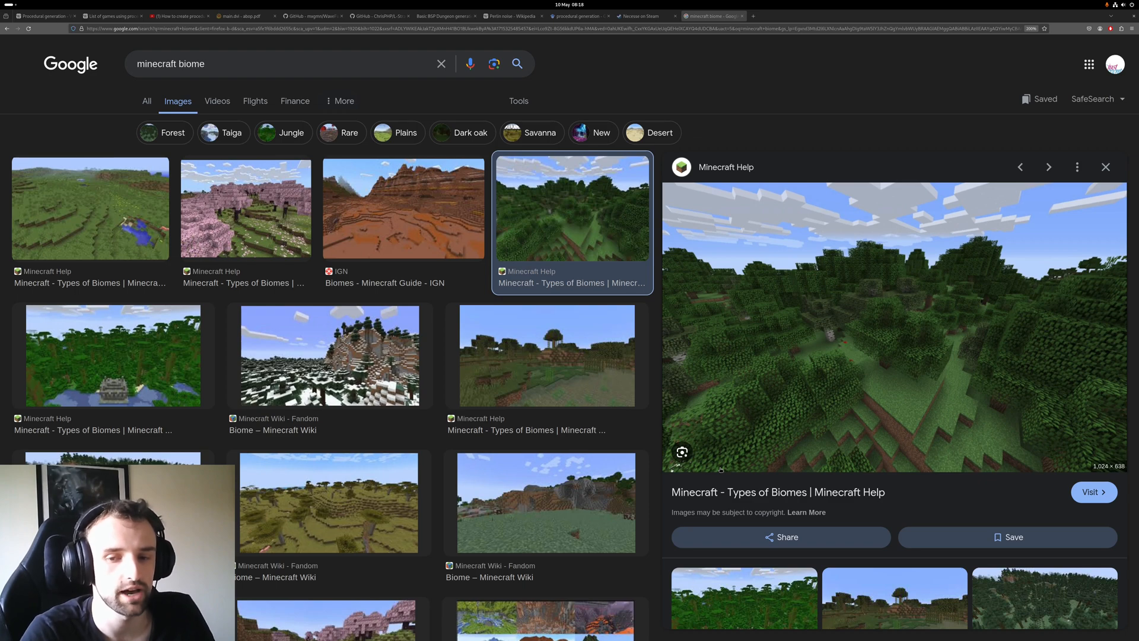
mouse_move(497, 124)
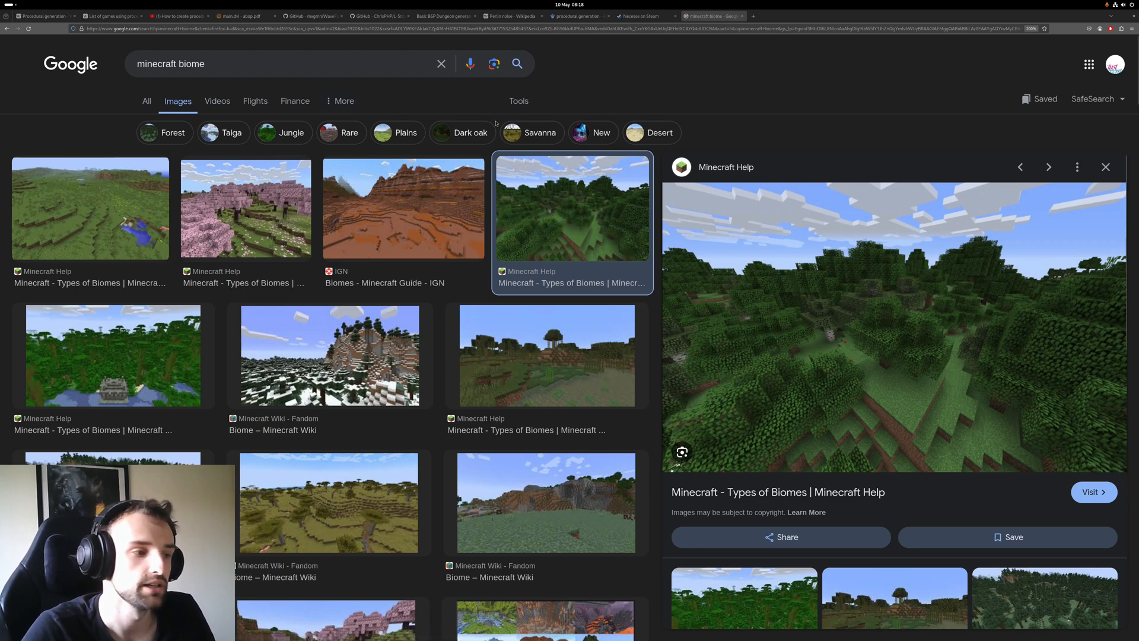
Enlarge the snowy mountain image from the Minecraft Wiki 'Biome' page in Google Images.
click(328, 356)
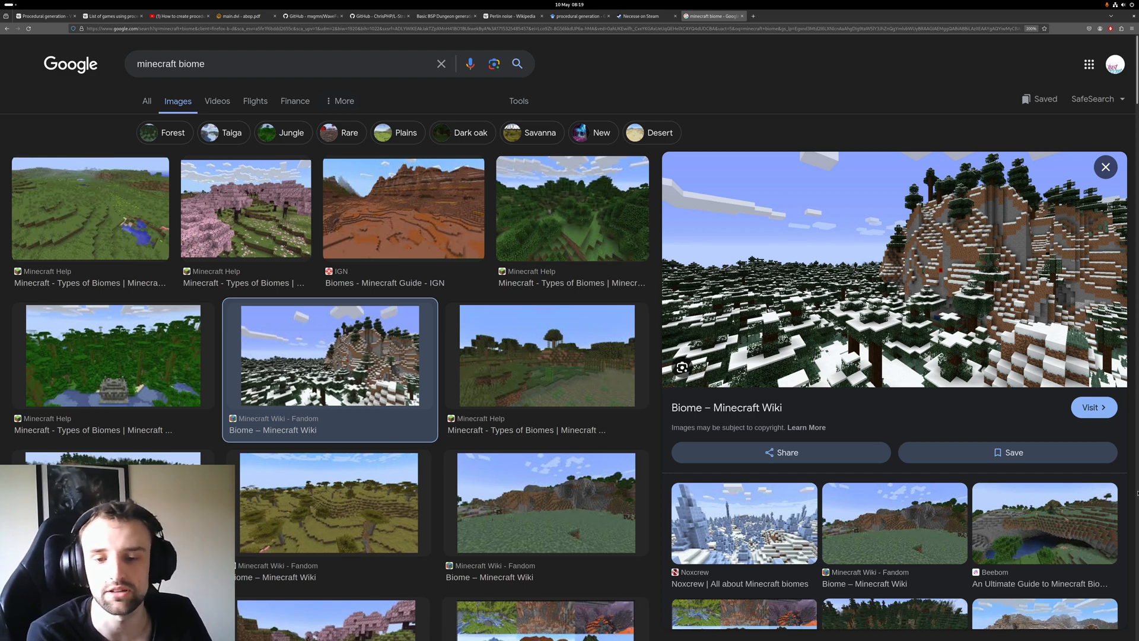
Show the YouTube results for 'procedural generation scope creep'.
click(776, 16)
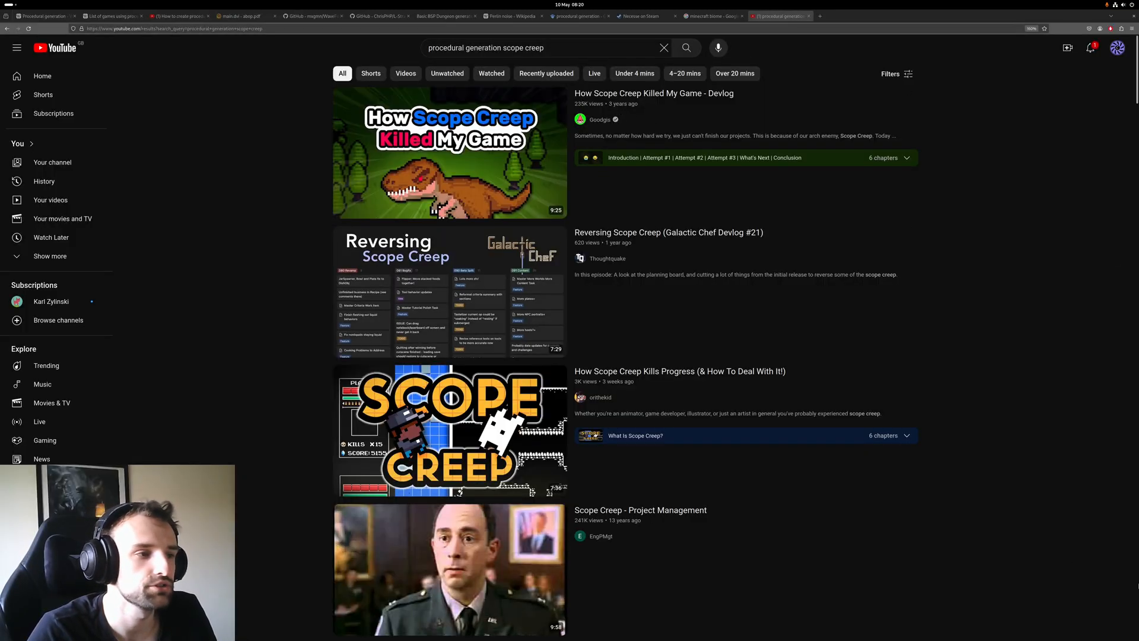
mouse_move(448, 152)
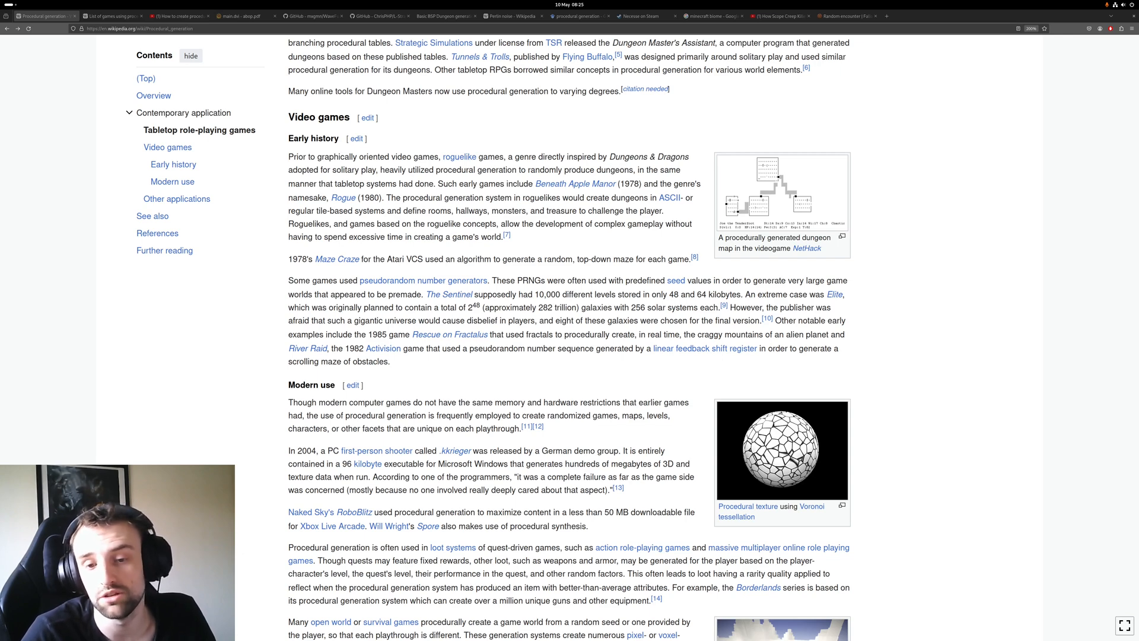
Jump to Contemporary application and read through Video games, Modern use and Other applications.
click(782, 450)
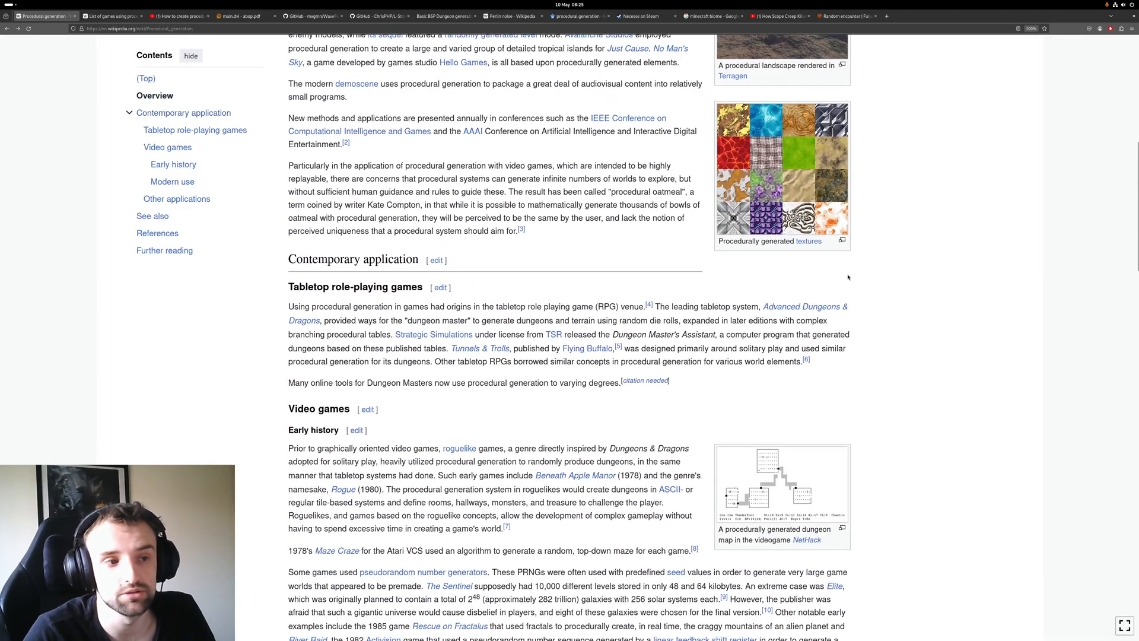
scroll(down, 3)
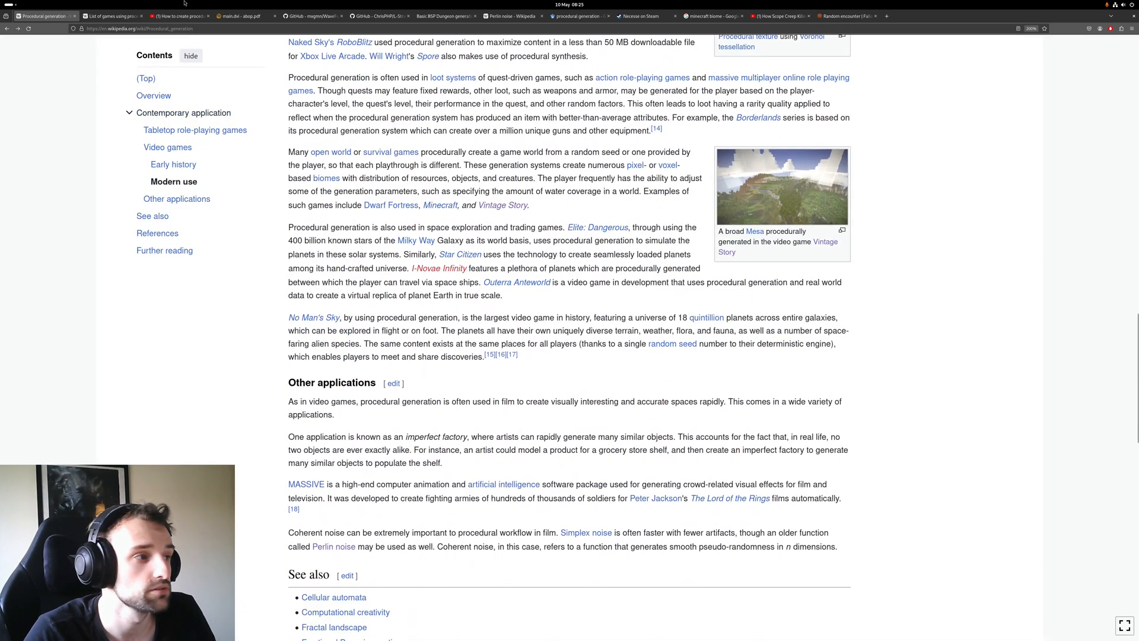
Page abop.pdf down to Figure 1.24's bracketed L-system plants, then bring up RogueBasin's BSP article.
click(243, 16)
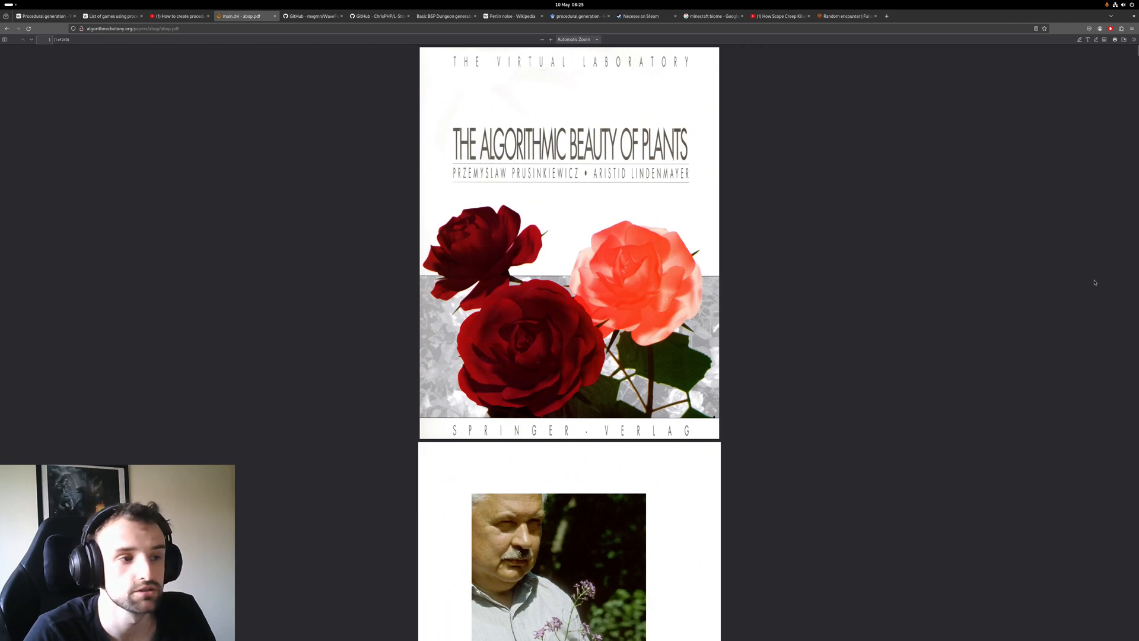
scroll(down, 3)
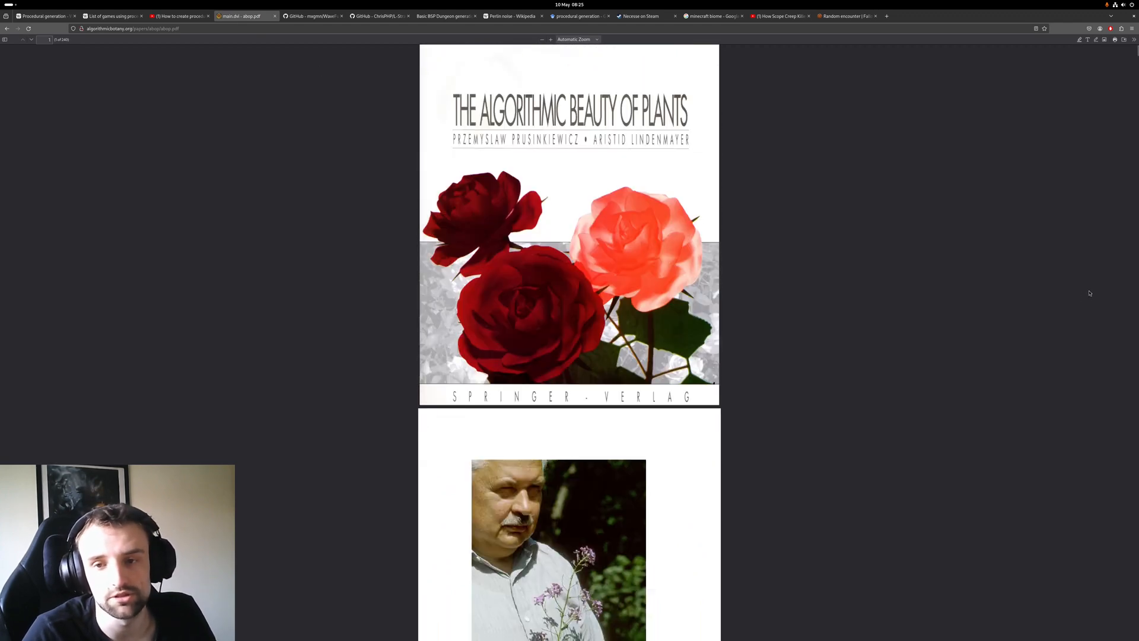
scroll(down, 3)
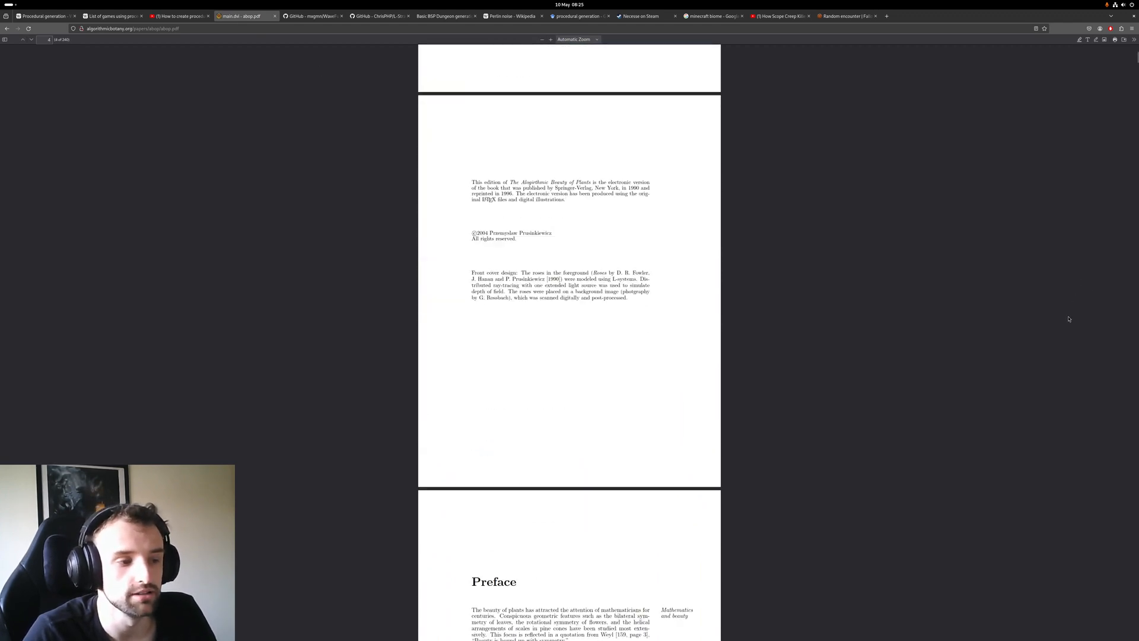
scroll(down, 3)
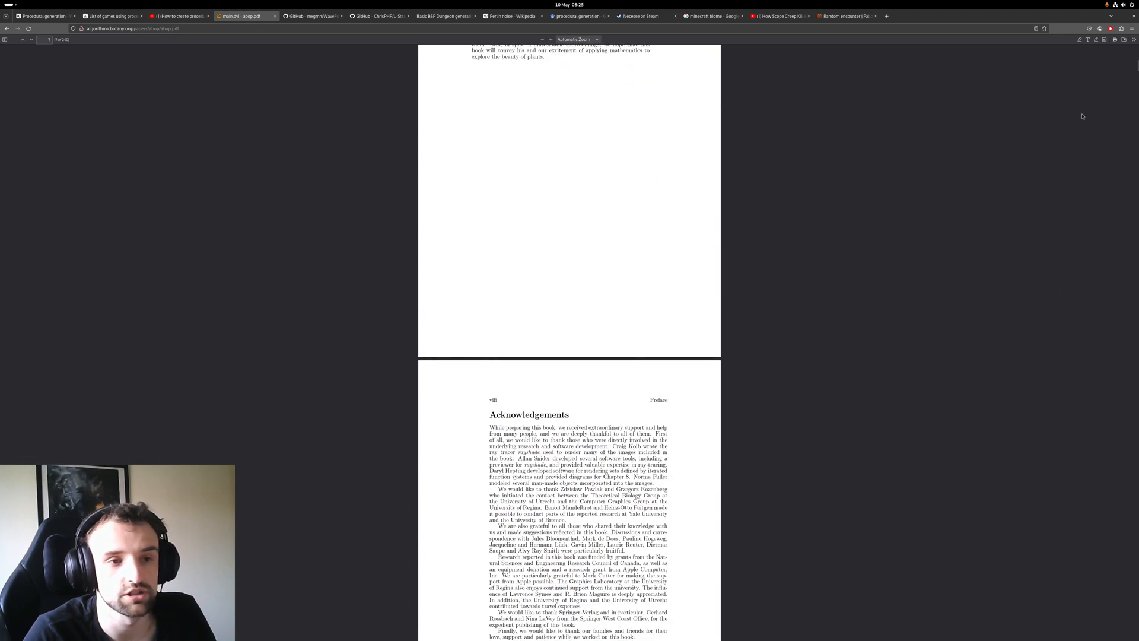
scroll(down, 3)
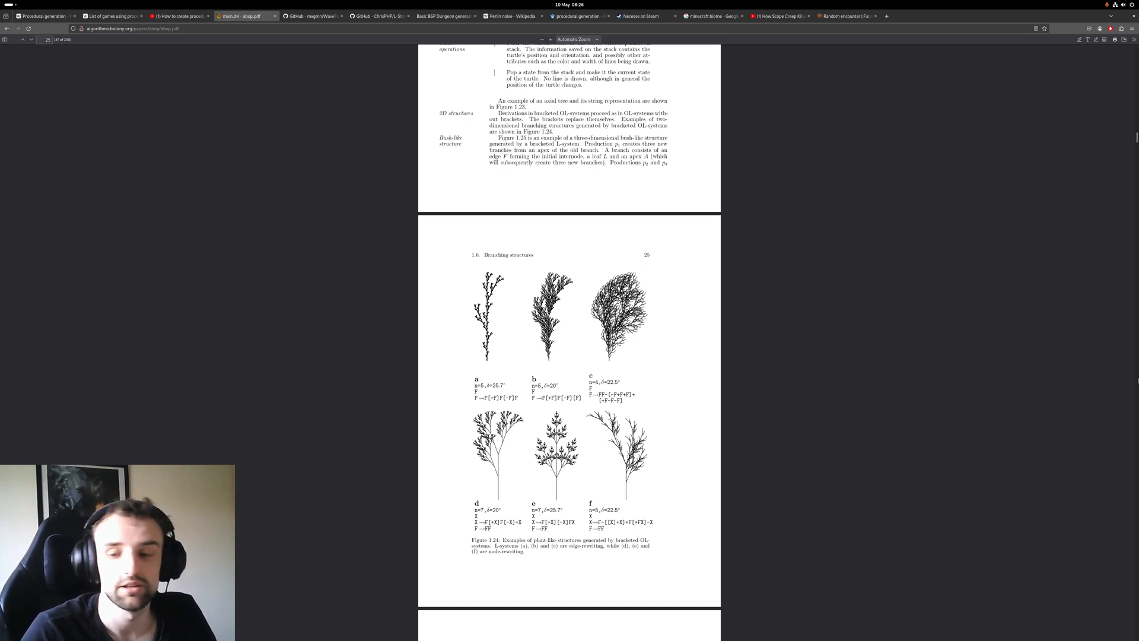
mouse_move(556, 637)
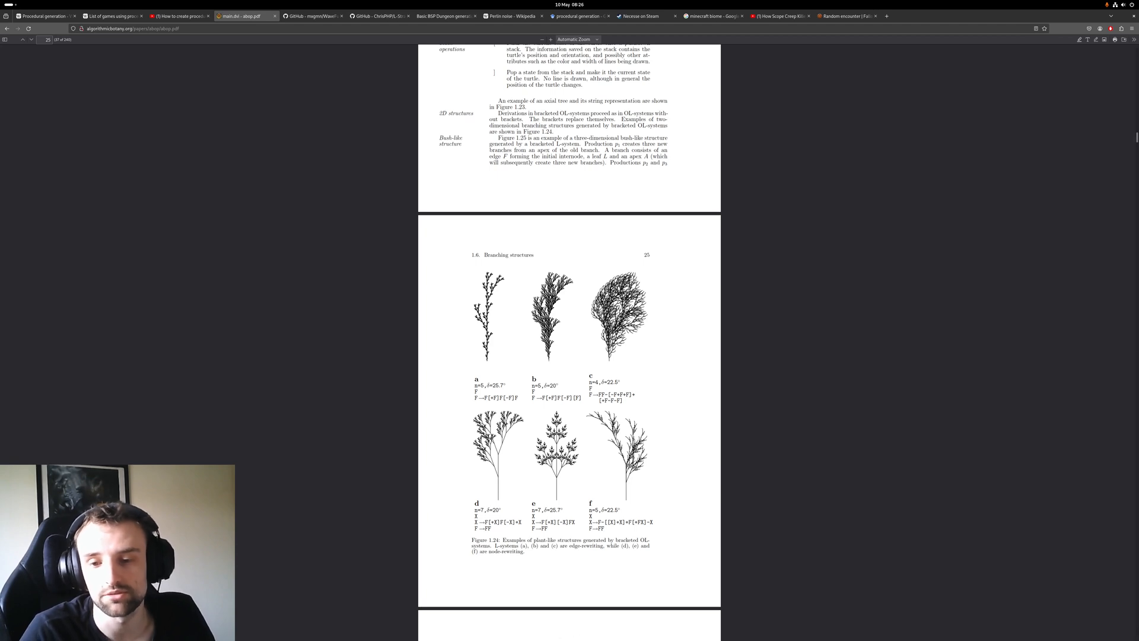
click(376, 16)
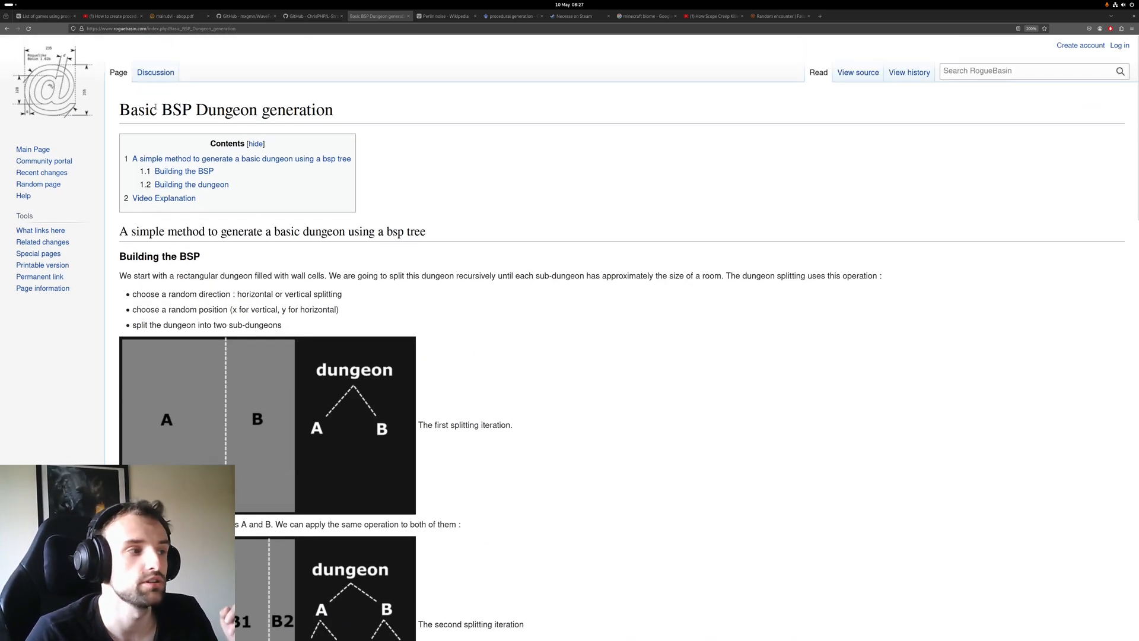
Scroll past the BSP splitting and connecting figures, then return to the L-Strawb-Py README.
scroll(down, 3)
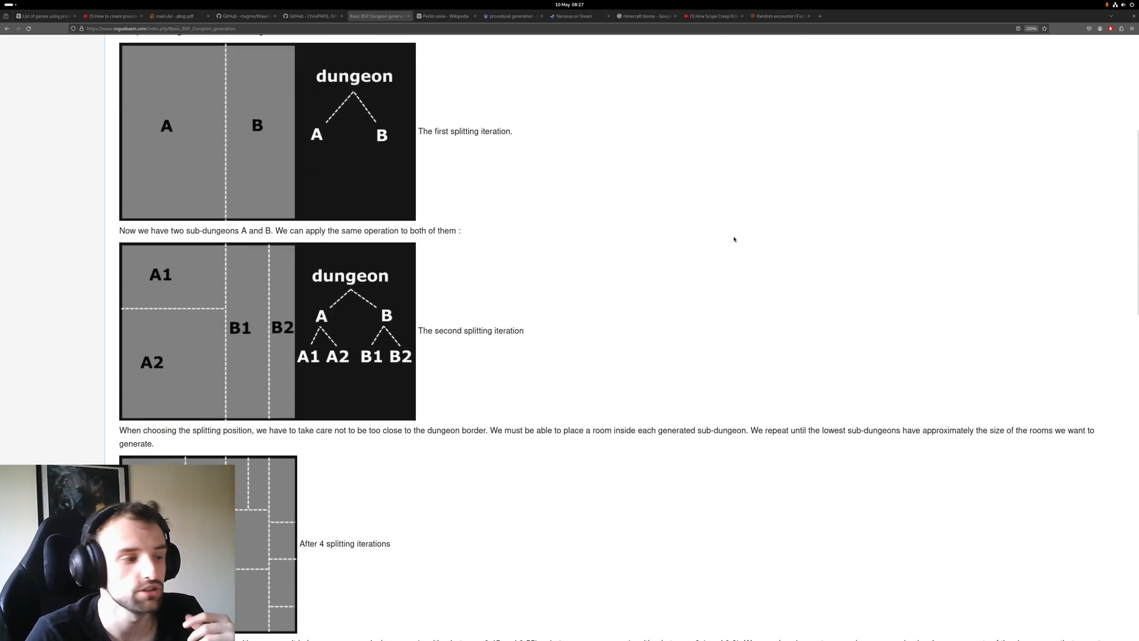
scroll(down, 3)
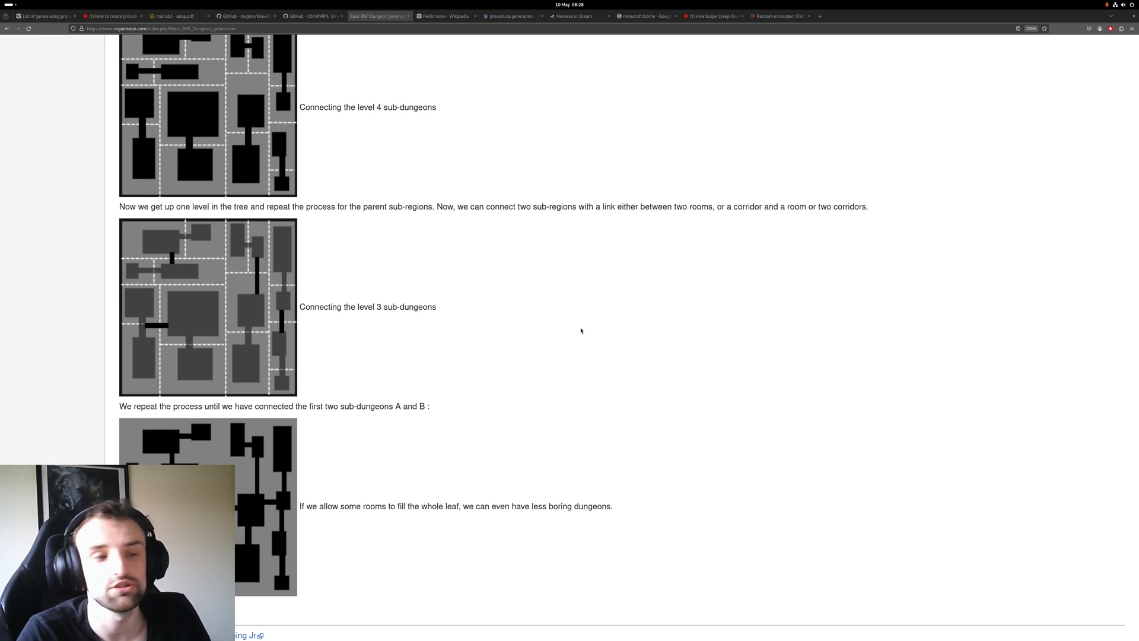
click(313, 16)
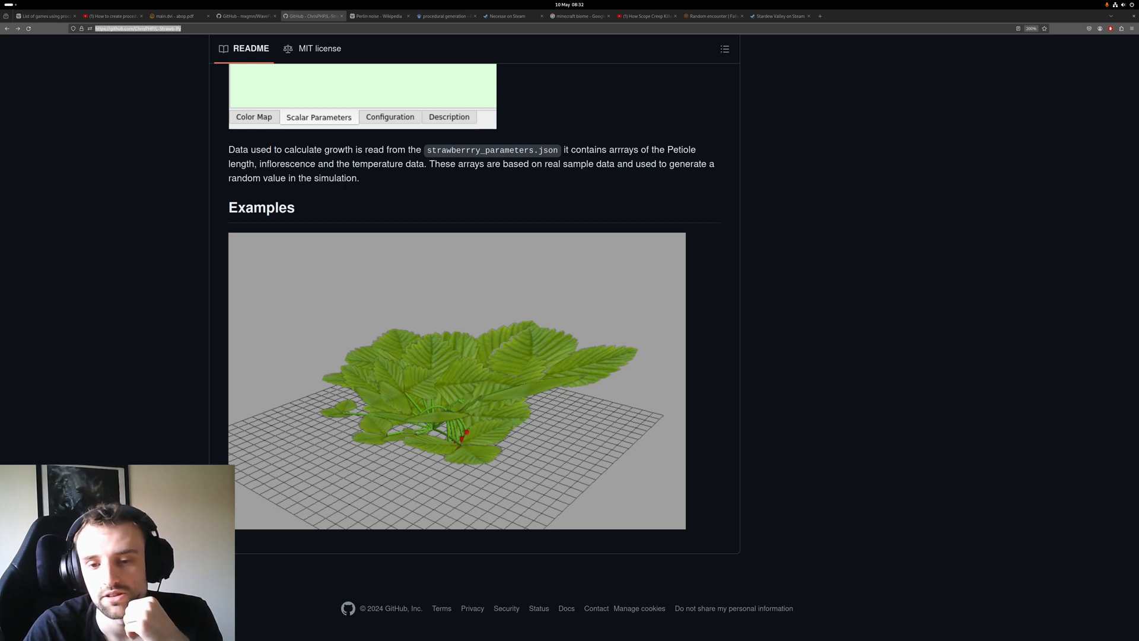